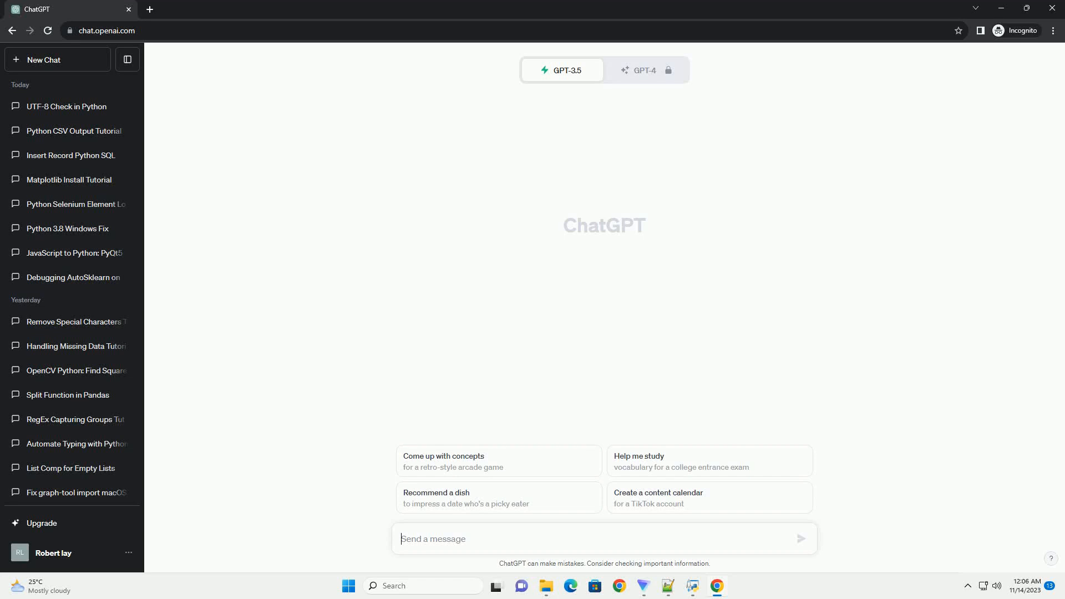
Step: Send ChatGPT a prompt asking for a tutorial on Django's QueryDict AttributeError
click(800, 538)
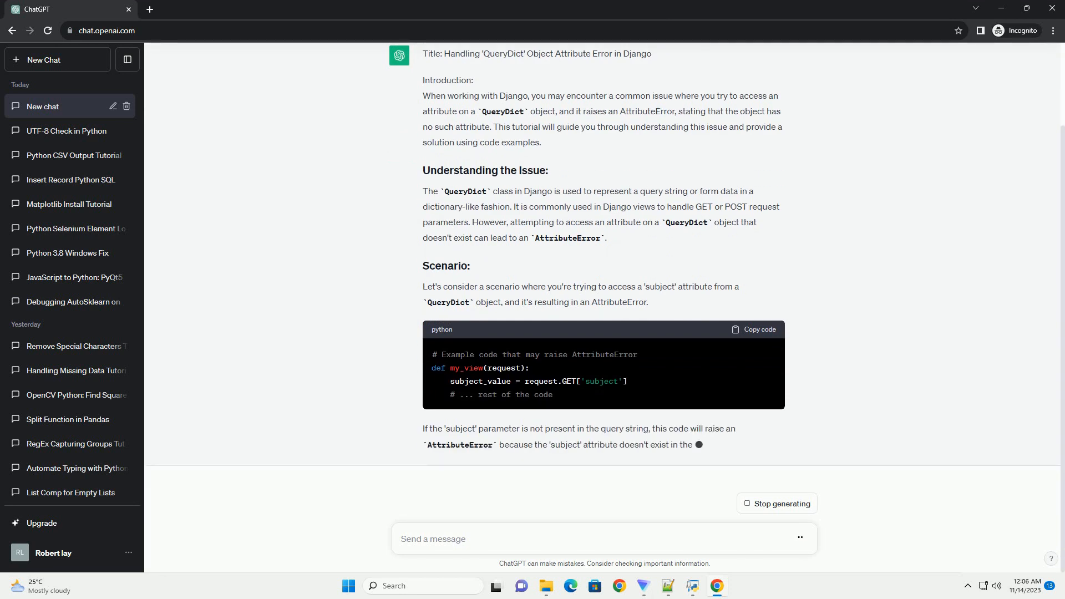
Step: Scroll through the finishing answer to the get() solution, its explanation and conclusion
scroll(down, 3)
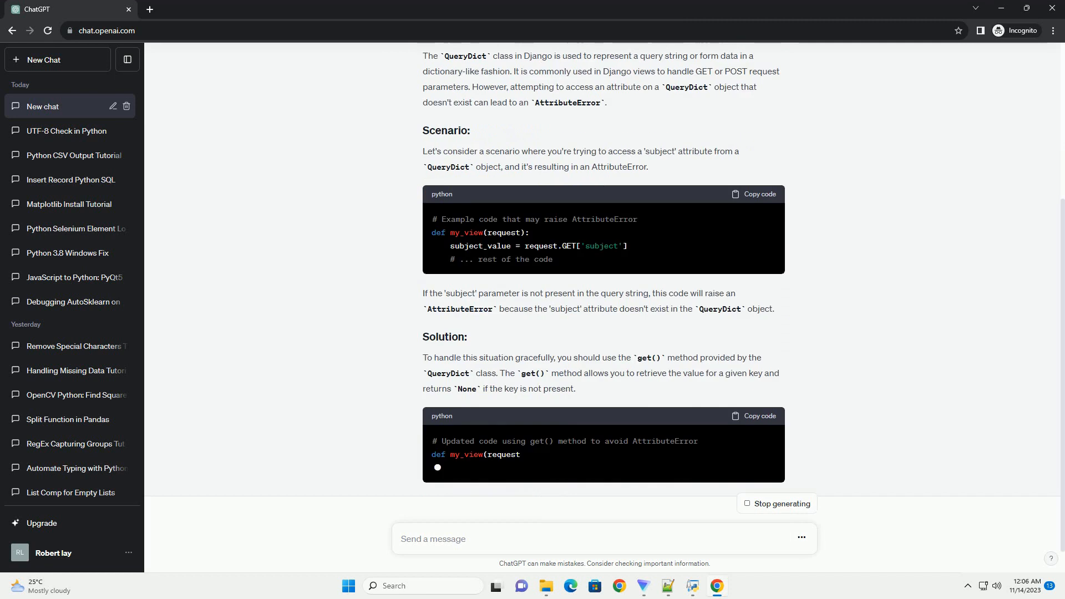
scroll(down, 3)
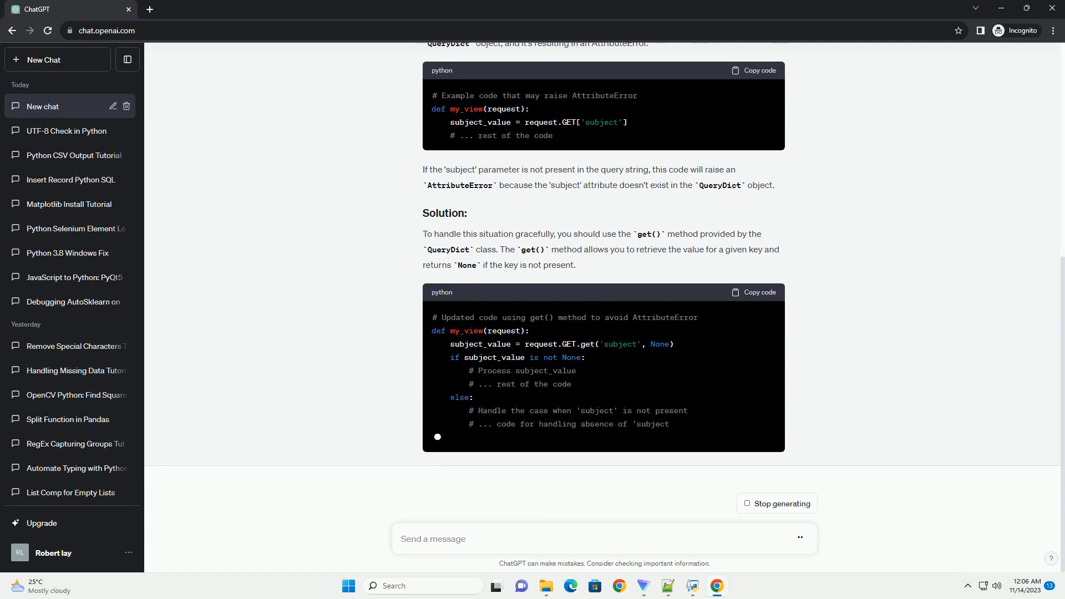
scroll(down, 3)
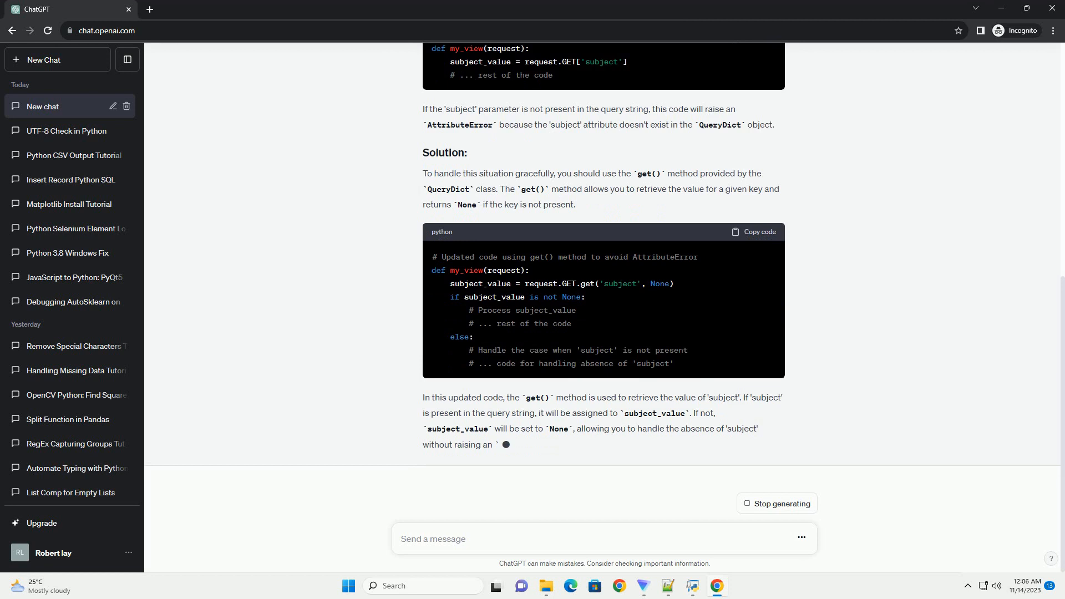
scroll(down, 3)
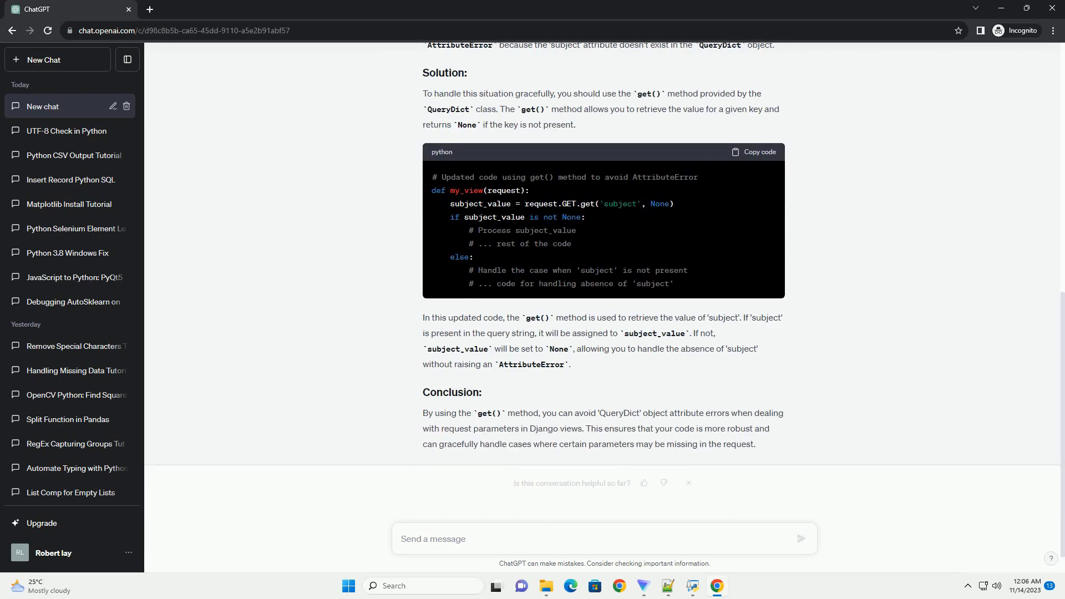
scroll(down, 3)
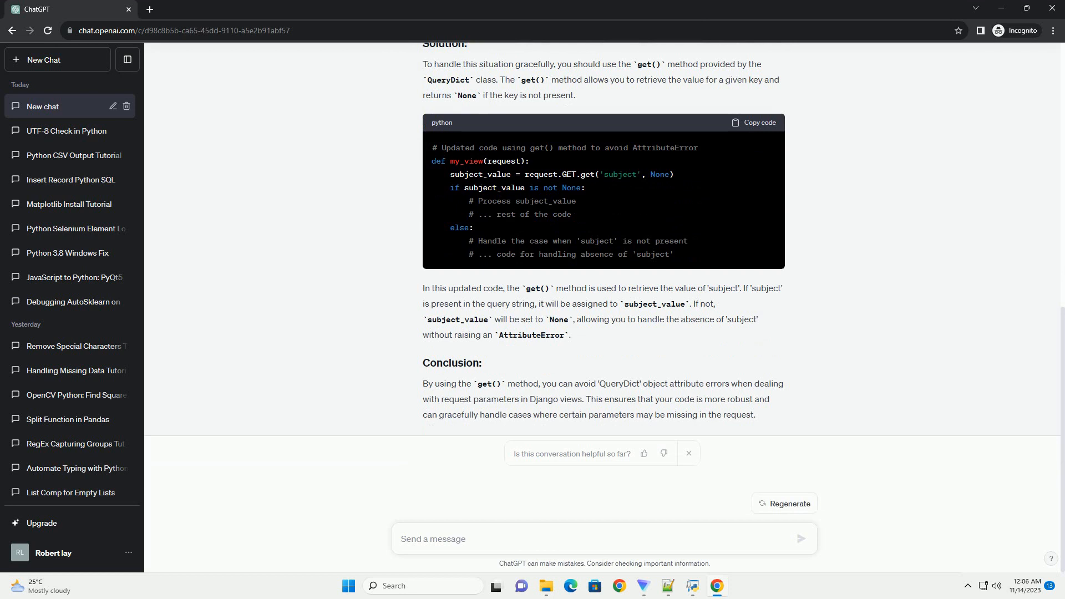